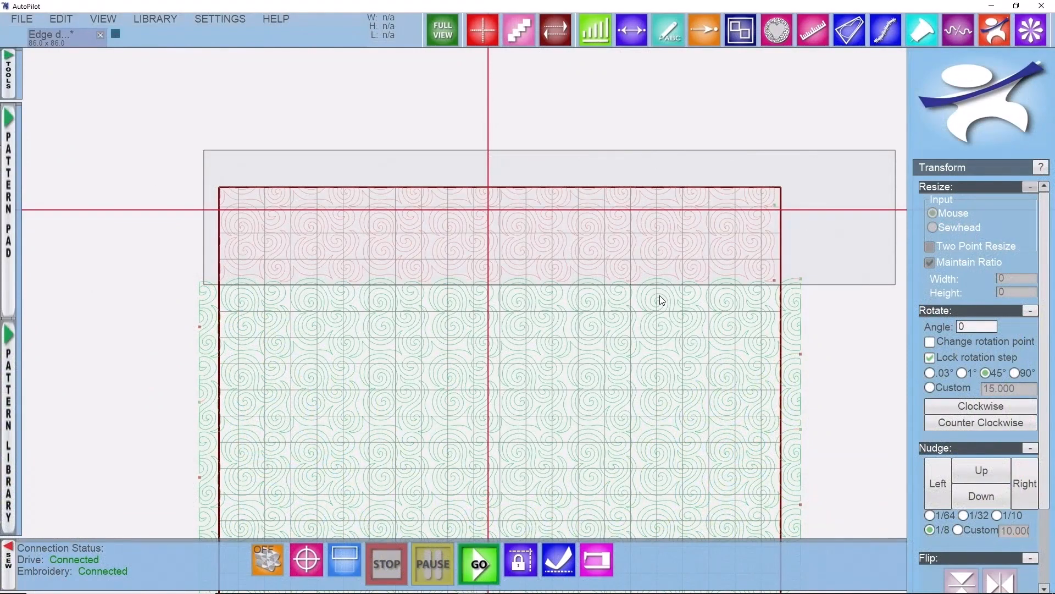
mouse_move(501, 168)
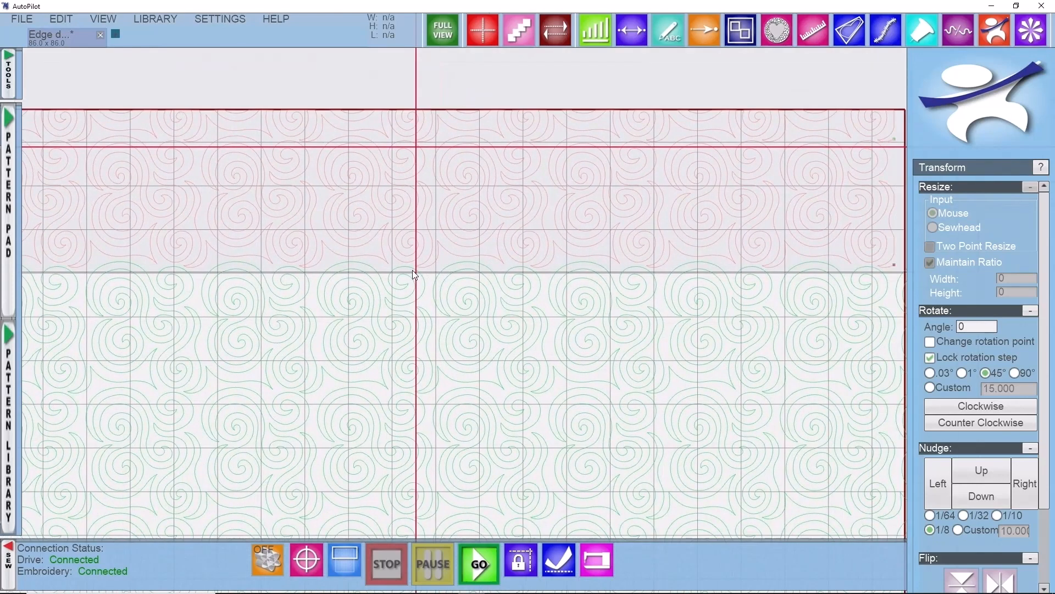
Realign the green swirl row with Align to Quilt at the point matching the sewhead.
left_click_drag(320, 321, 411, 273)
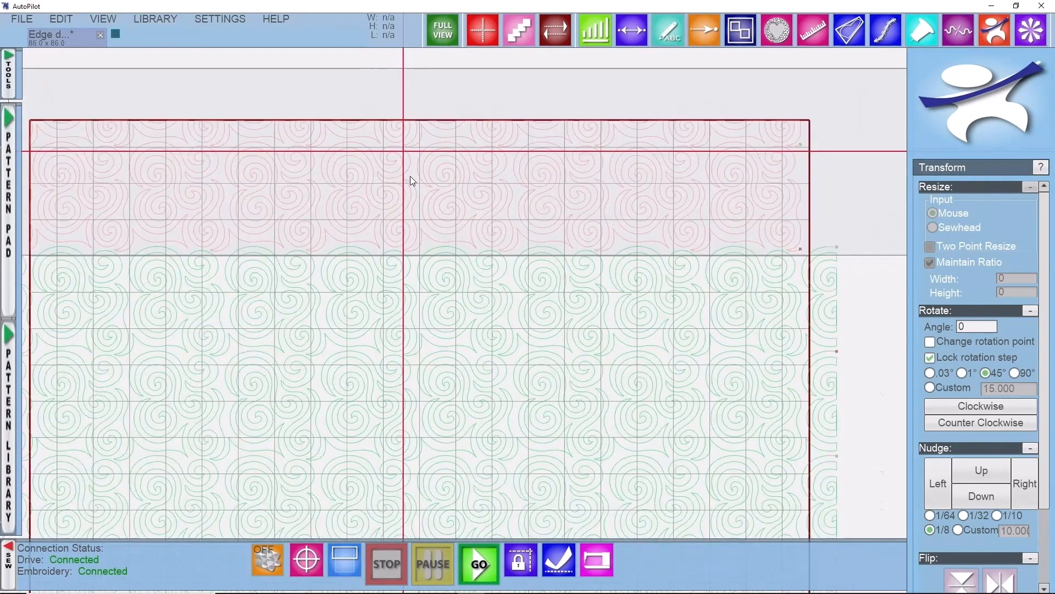
left_click(306, 559)
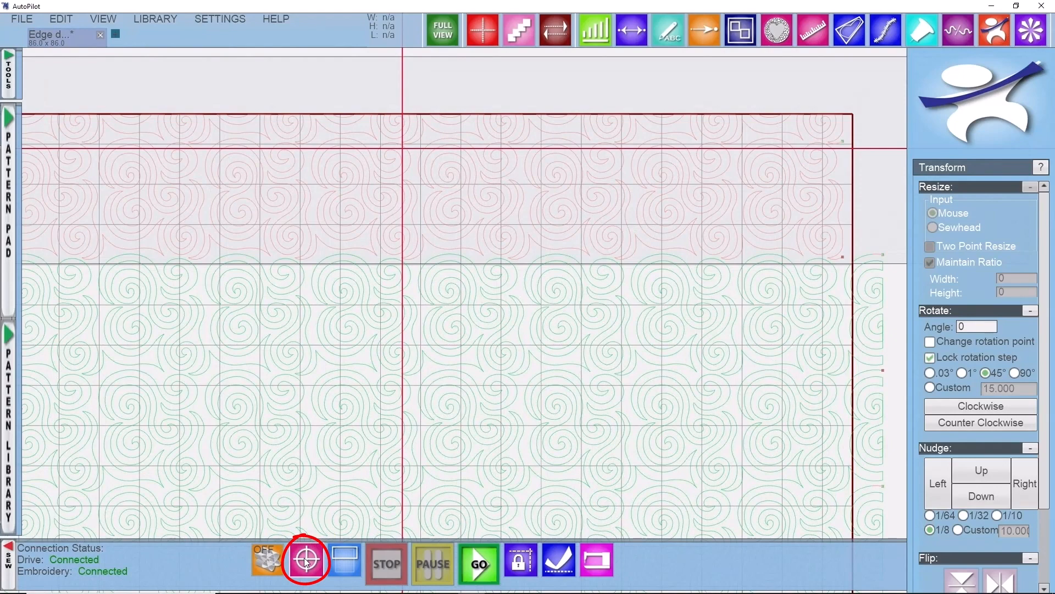
left_click(306, 560)
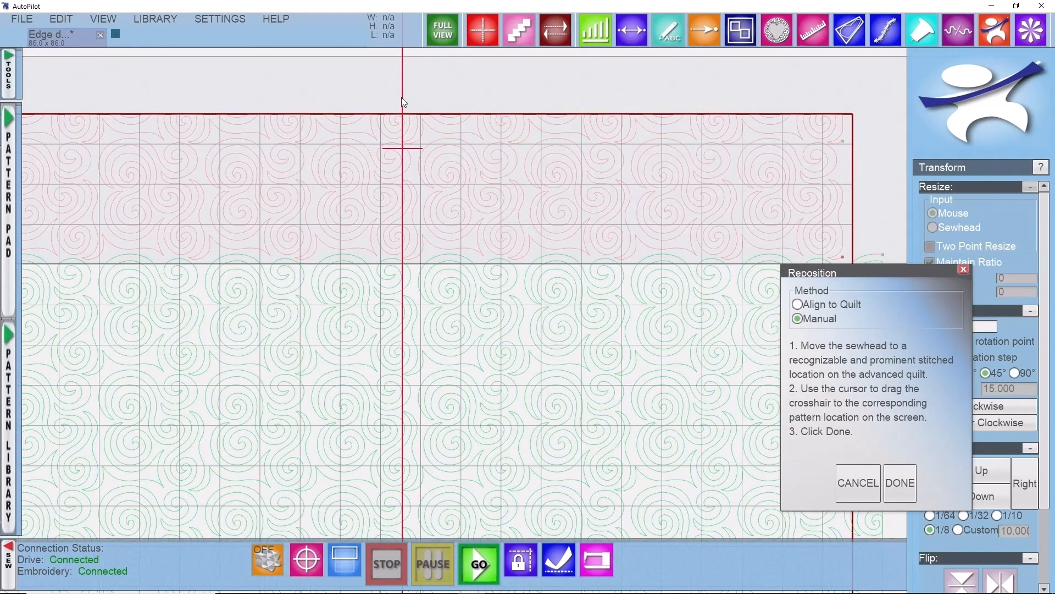
mouse_move(404, 156)
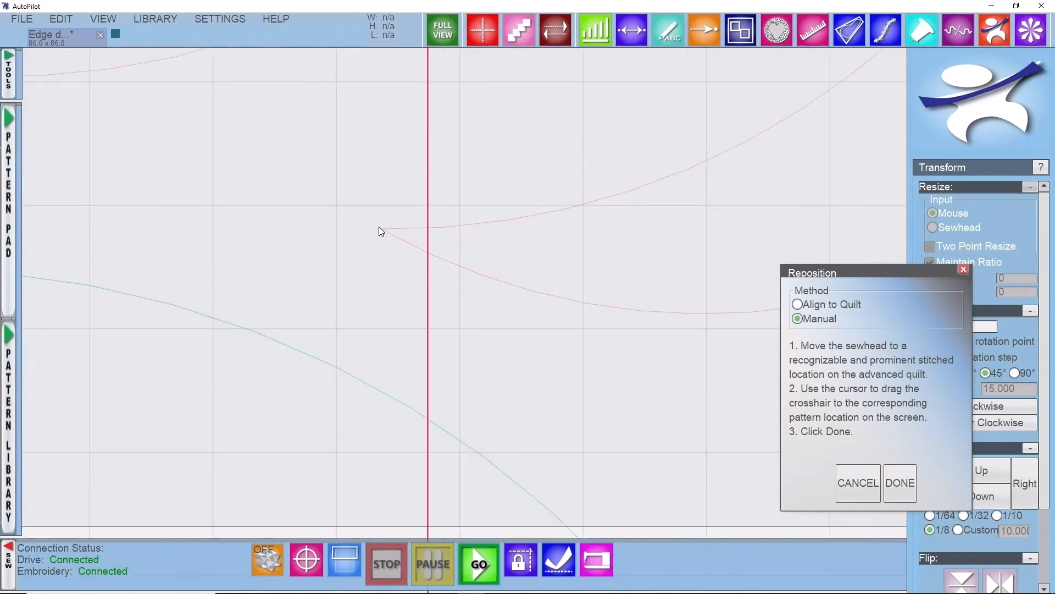
mouse_move(382, 237)
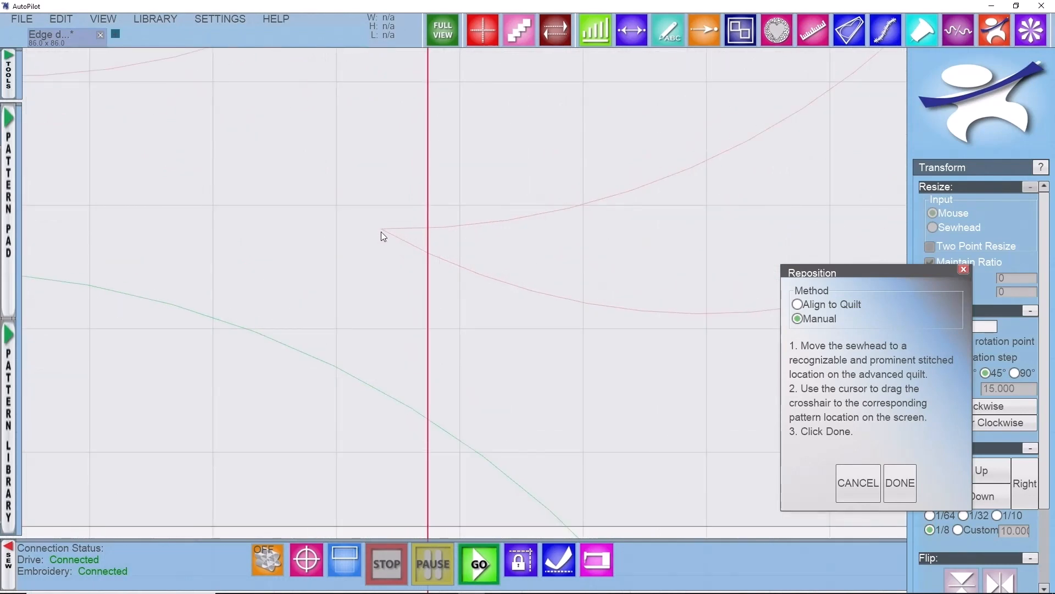
mouse_move(389, 235)
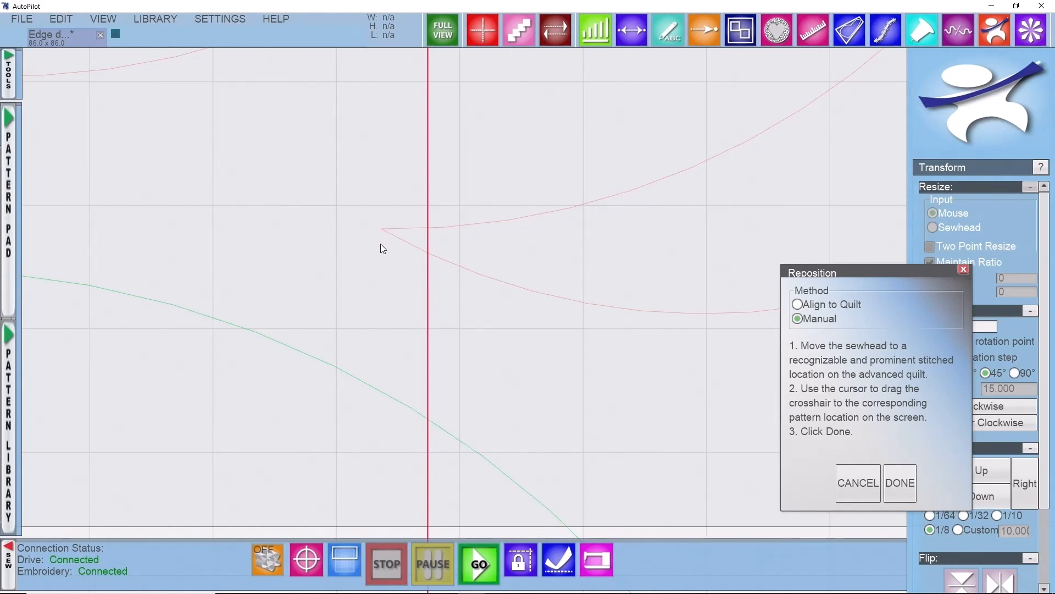
mouse_move(385, 234)
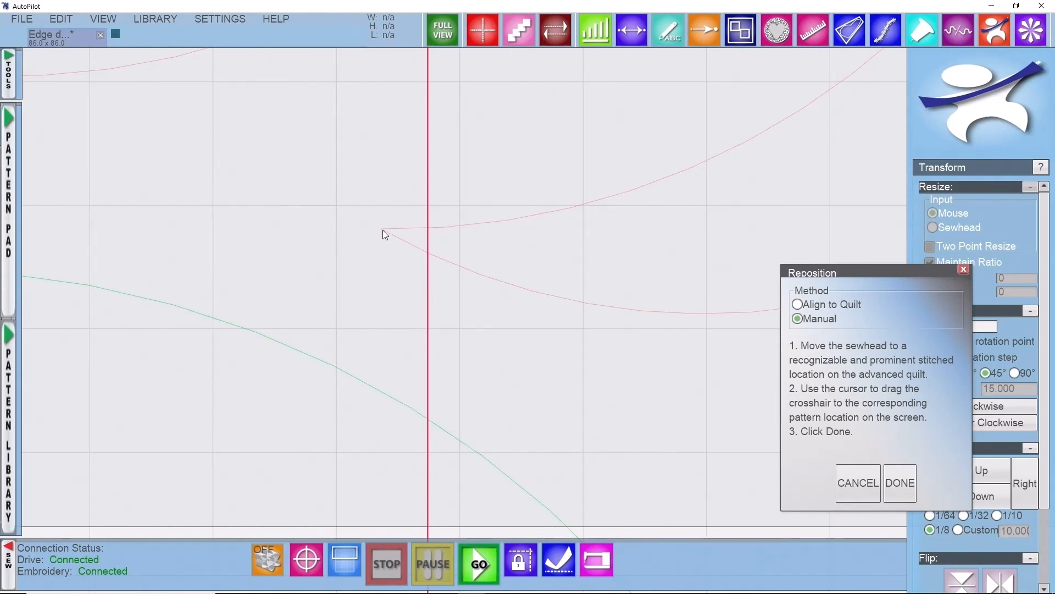
left_click(797, 304)
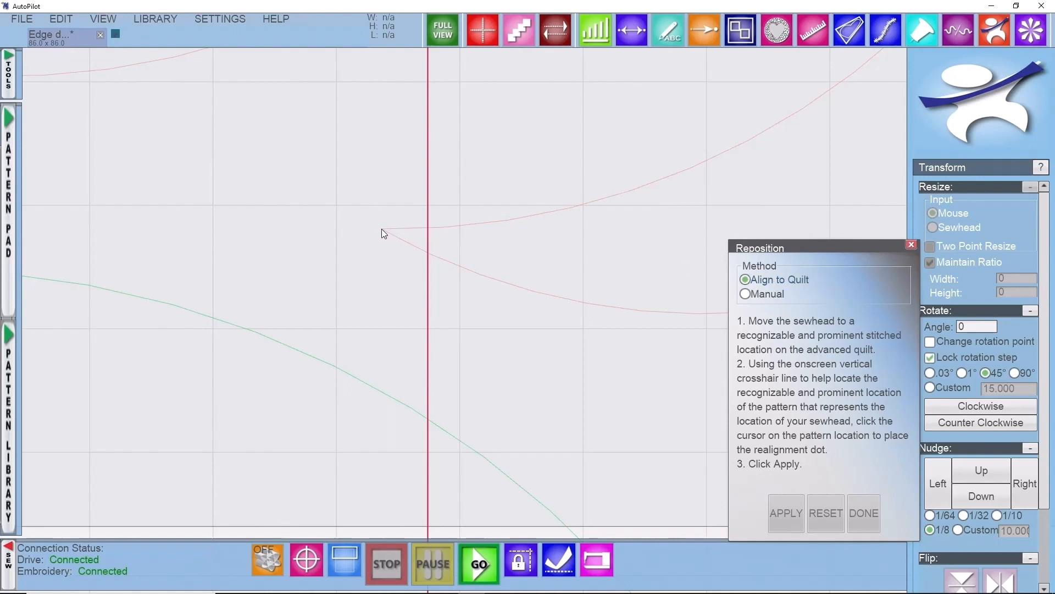
left_click(384, 234)
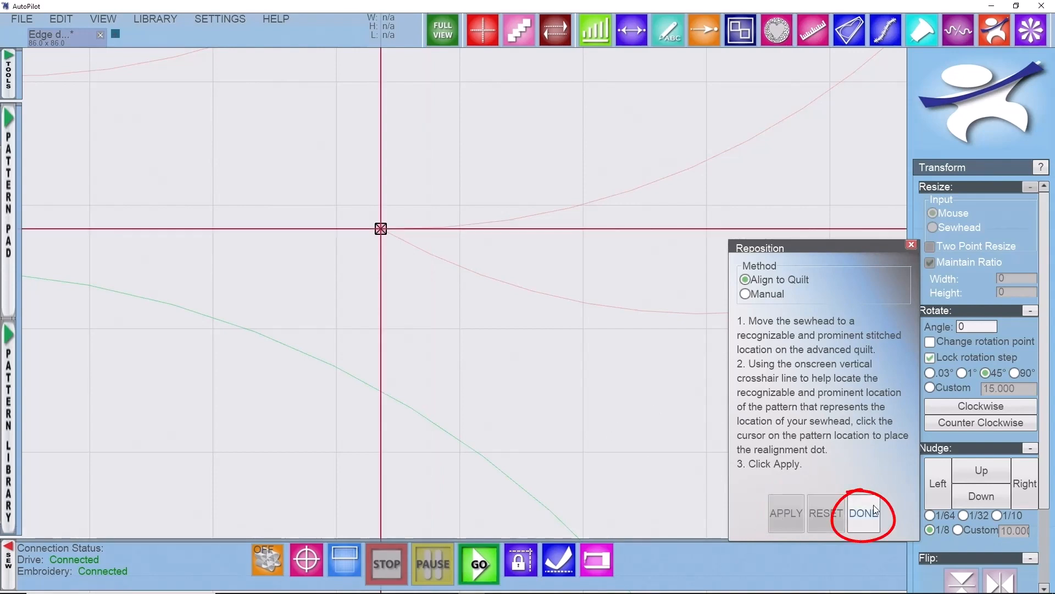
left_click(865, 513)
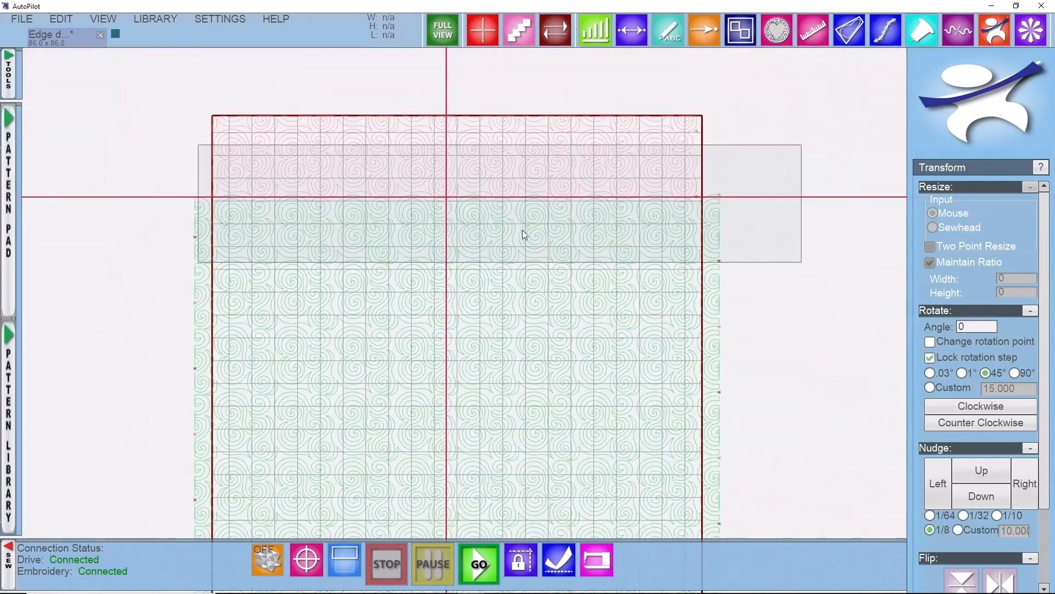
mouse_move(437, 257)
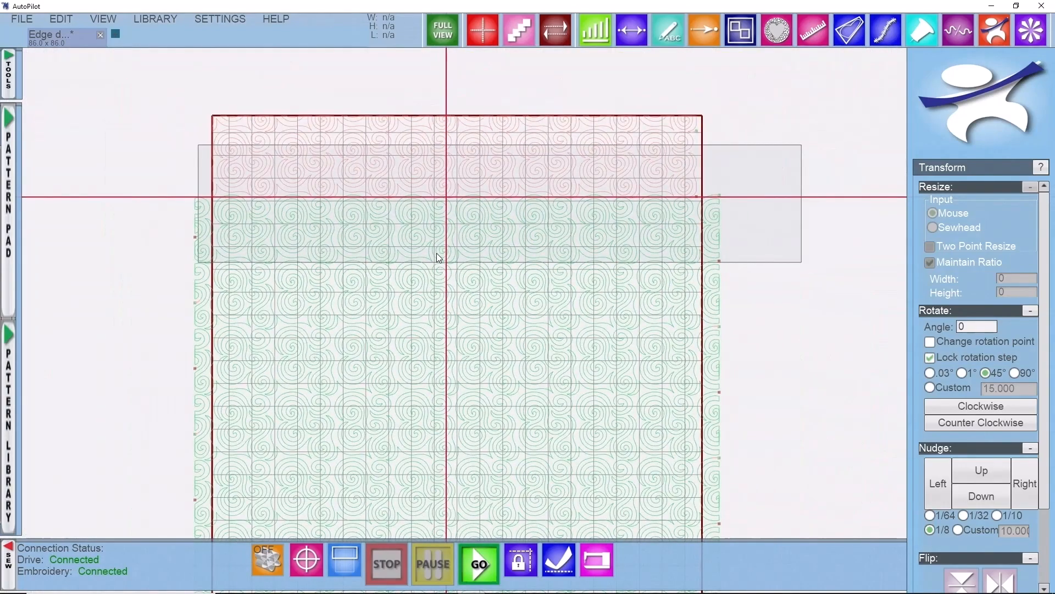
mouse_move(456, 263)
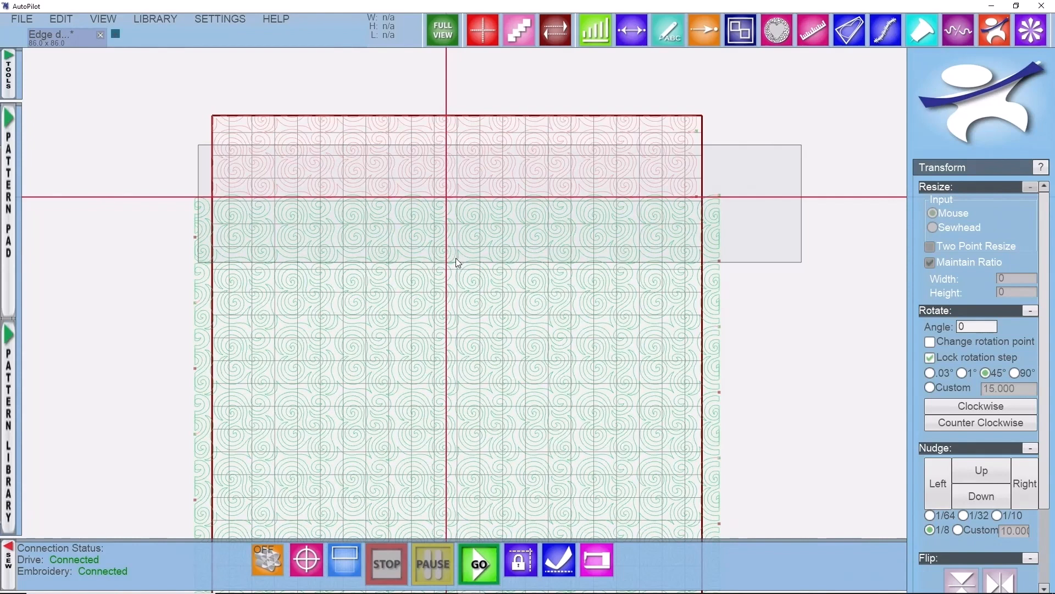
mouse_move(532, 251)
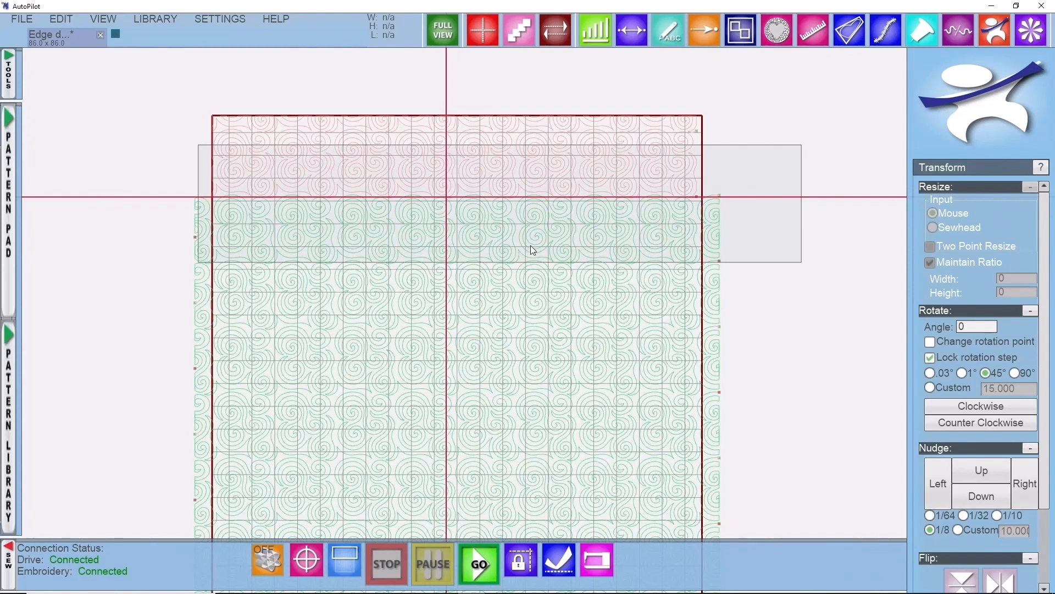
mouse_move(417, 263)
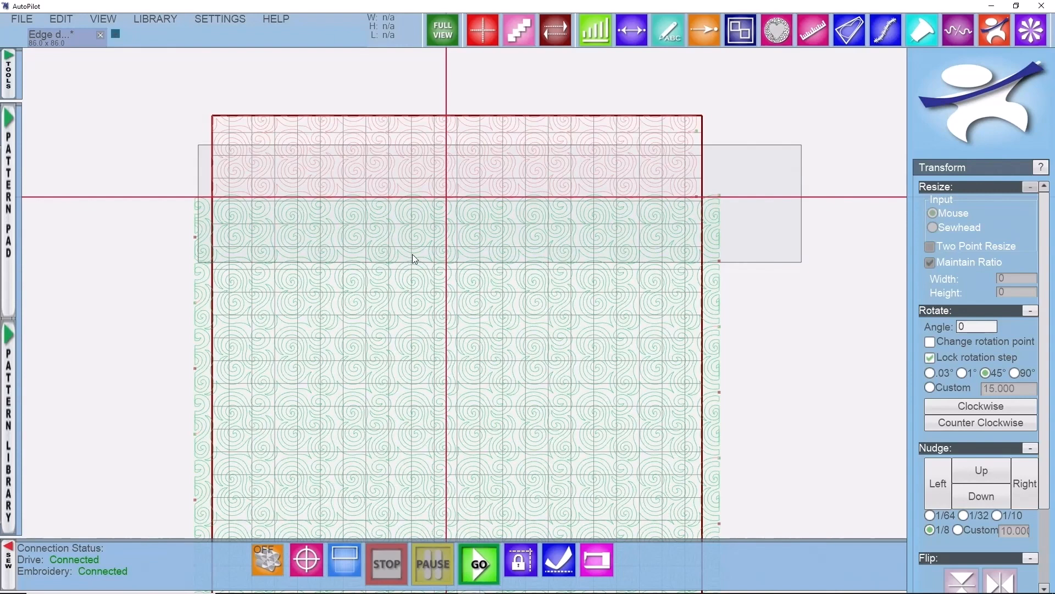
mouse_move(672, 285)
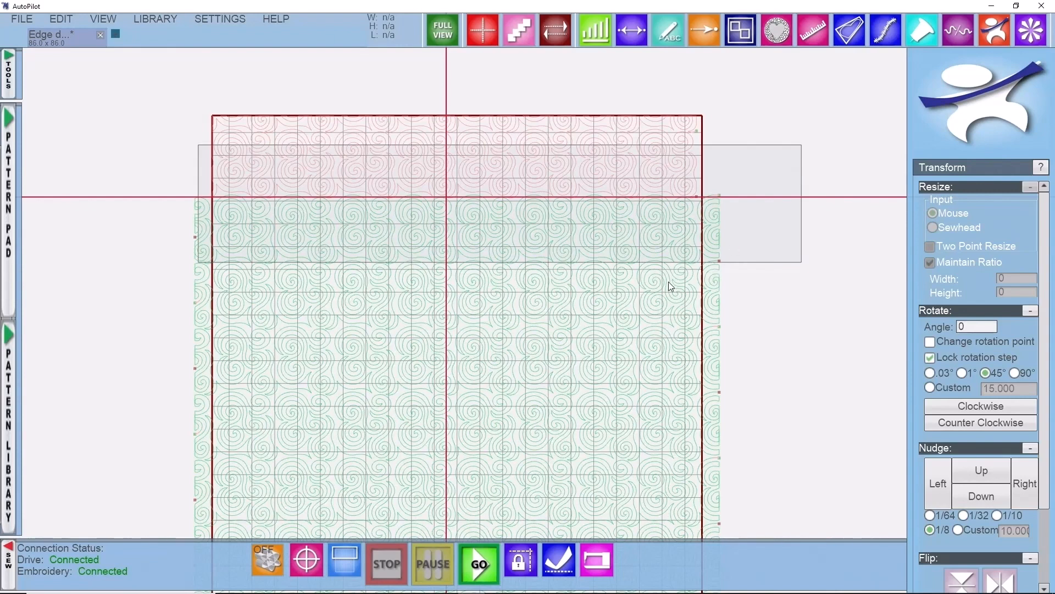
mouse_move(191, 218)
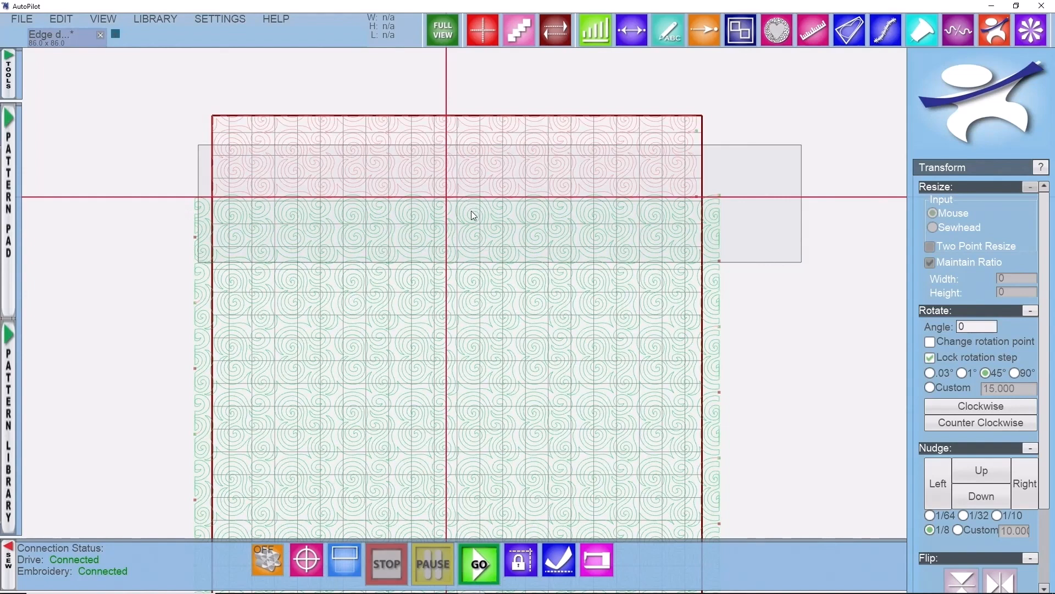
Press GO, accept dequeuing out-of-area patterns, and dismiss the no-sewable-patterns warning.
left_click(479, 561)
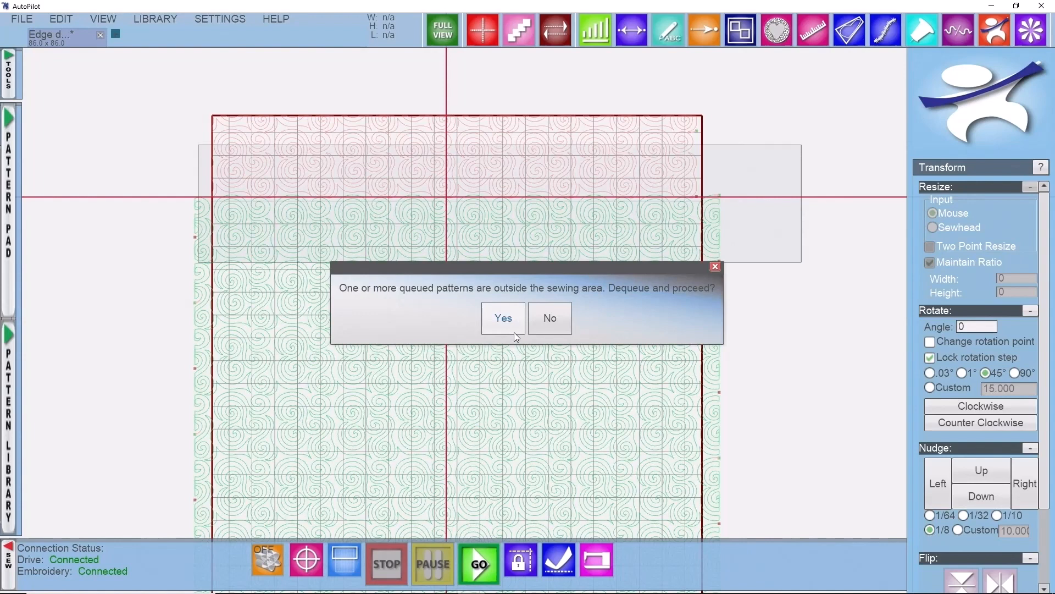
left_click(502, 317)
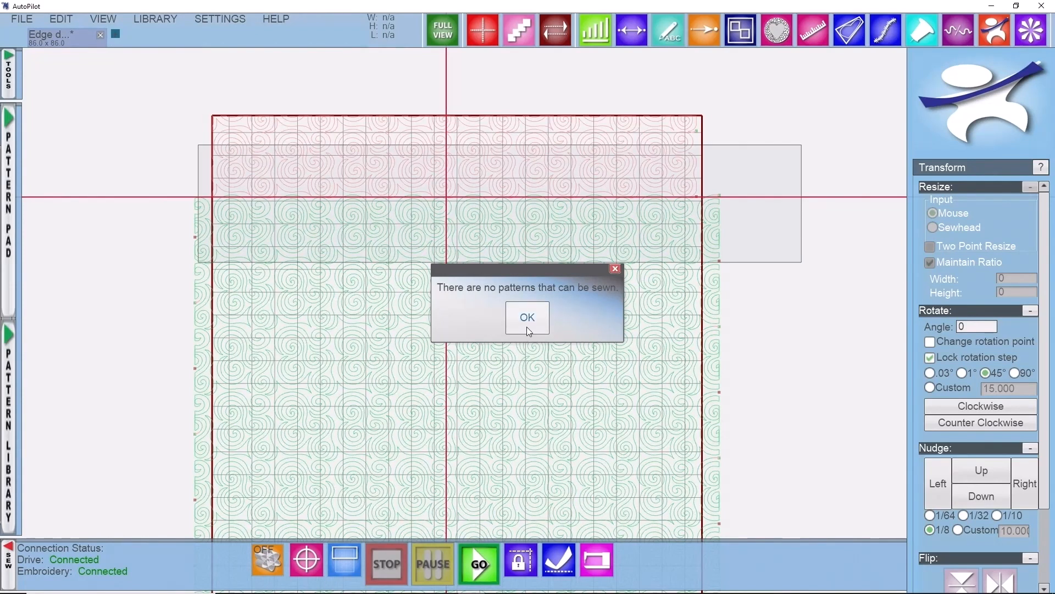
left_click(527, 317)
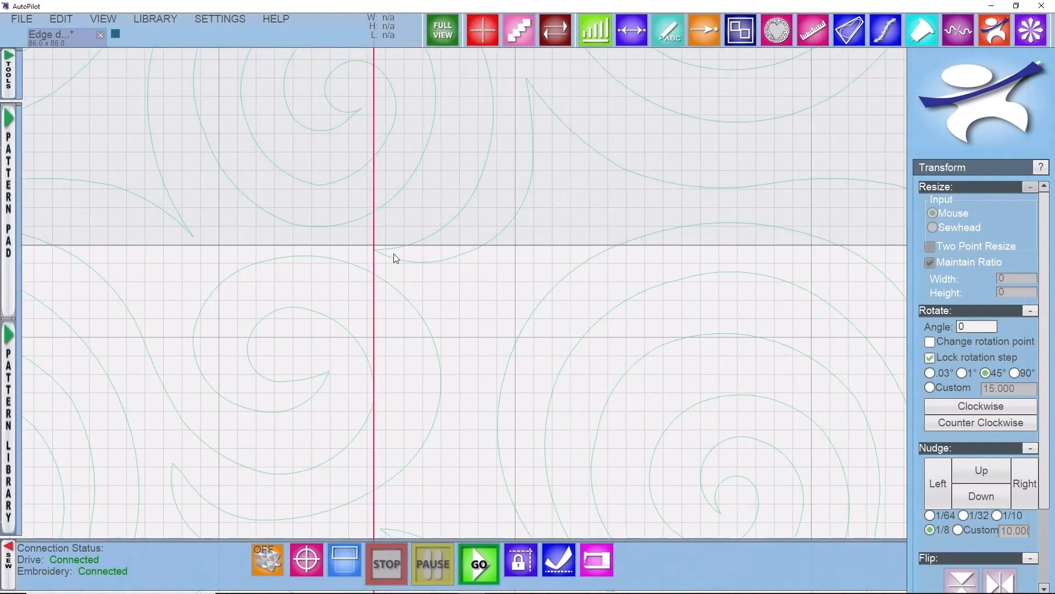
mouse_move(440, 270)
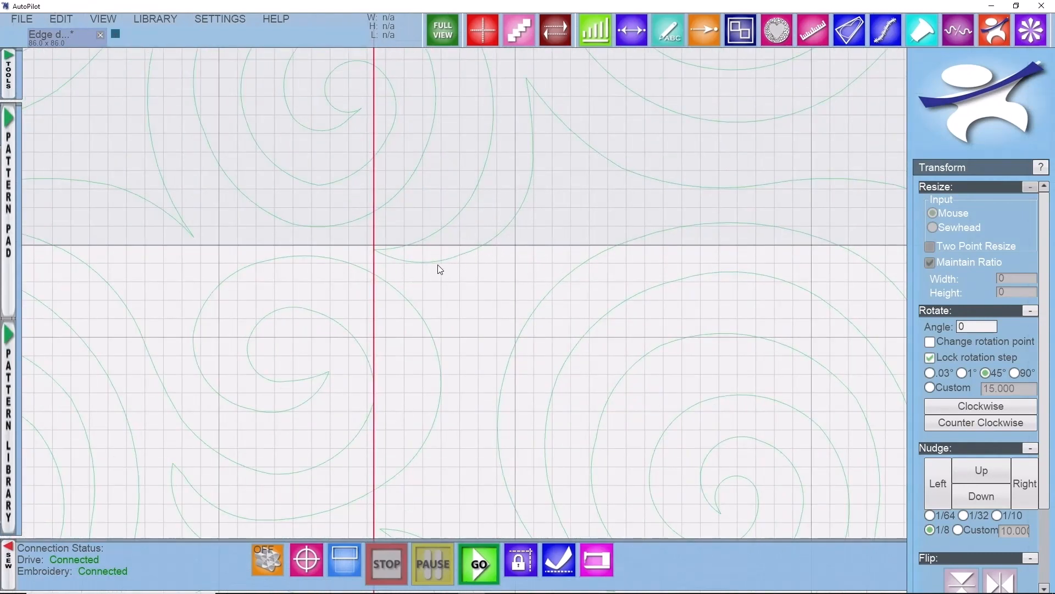
mouse_move(462, 269)
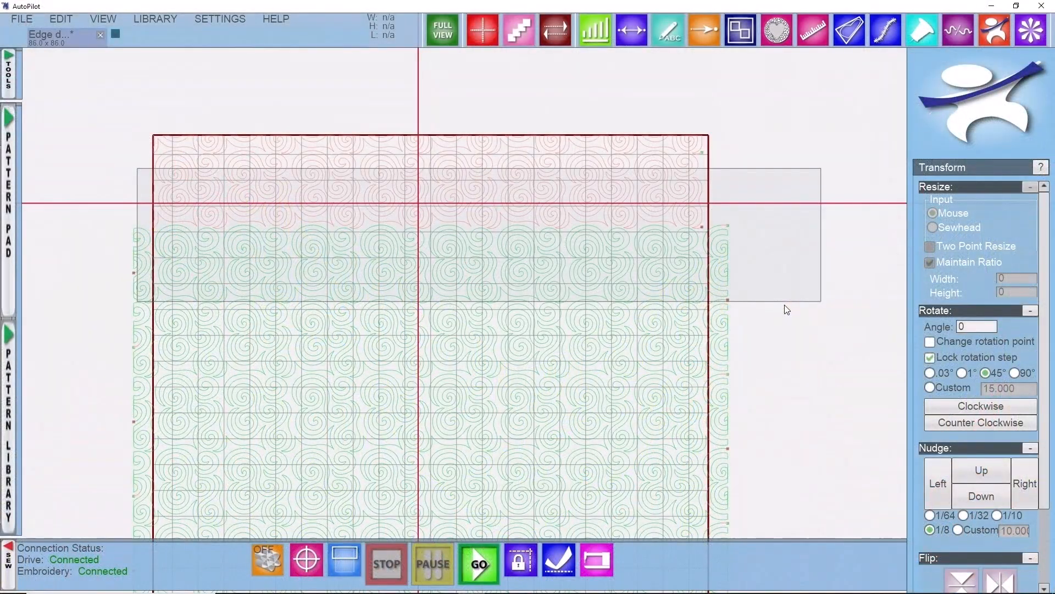
Align the swirl row to the advanced quilt at the sewhead-matching spiral point, then apply.
left_click(306, 559)
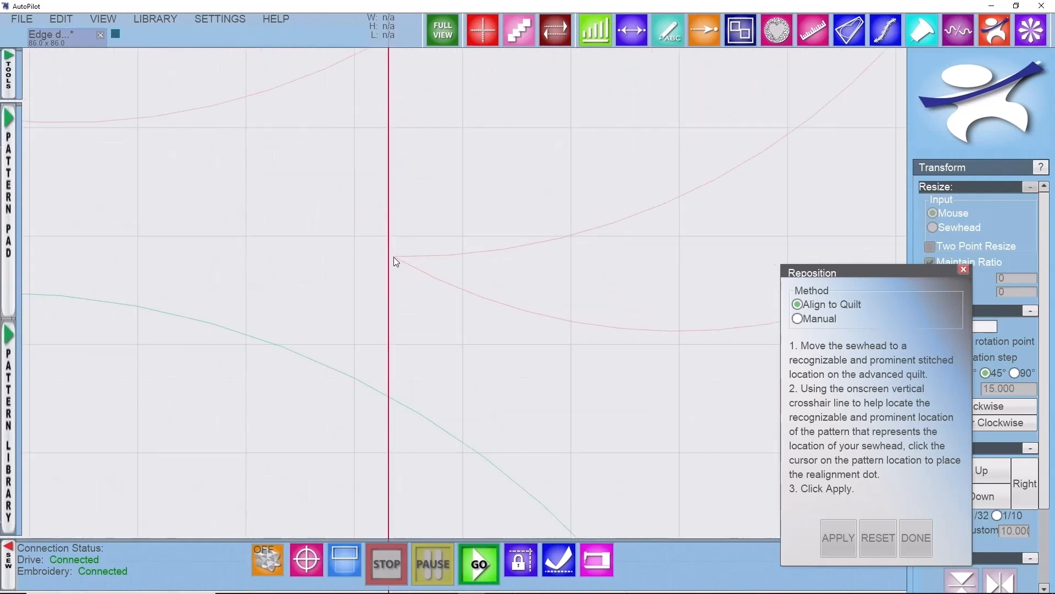
left_click(393, 261)
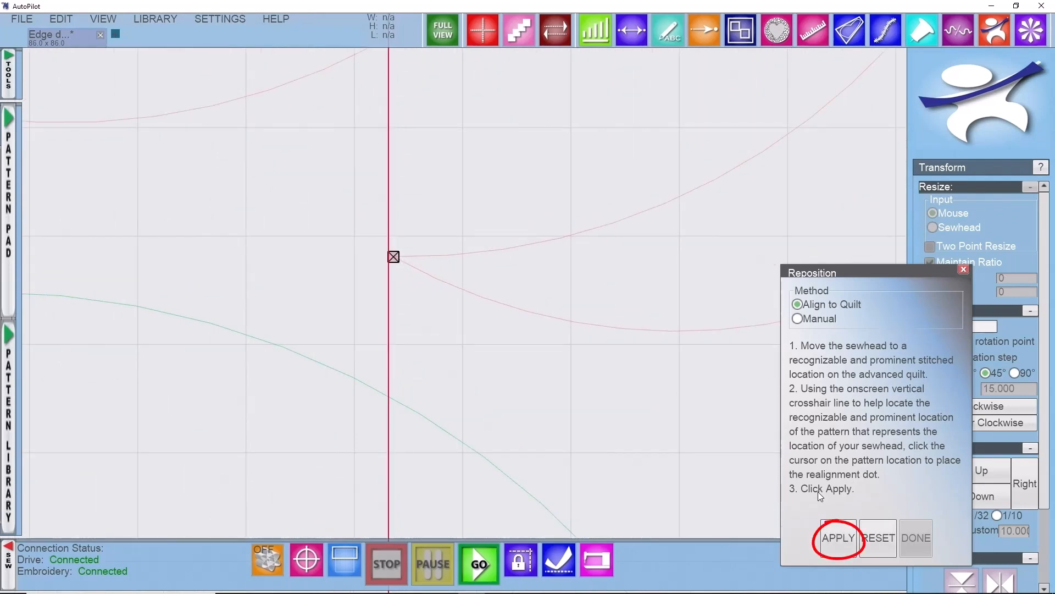
left_click(837, 537)
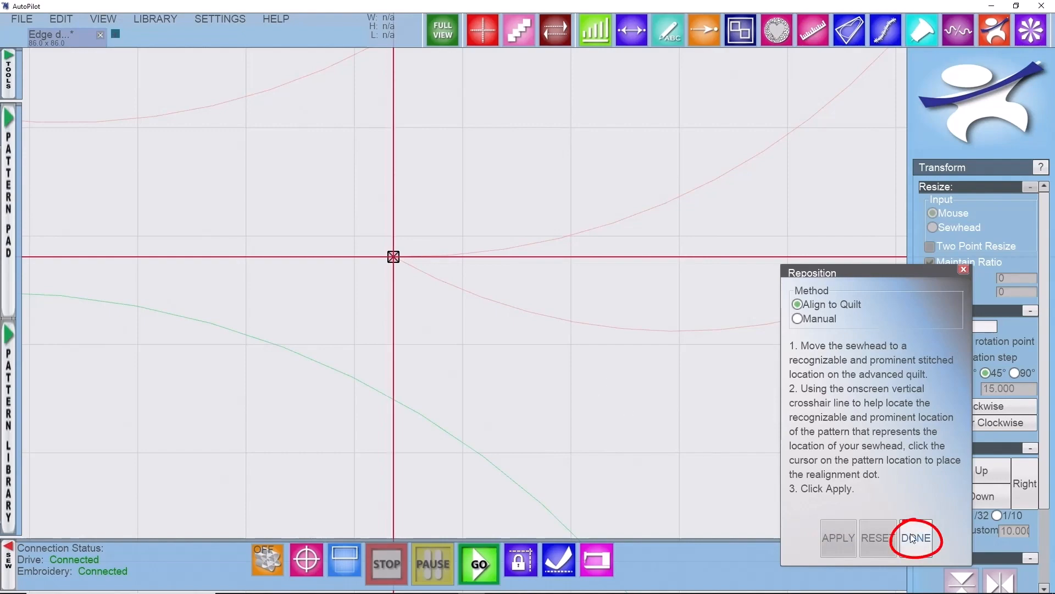
left_click(917, 538)
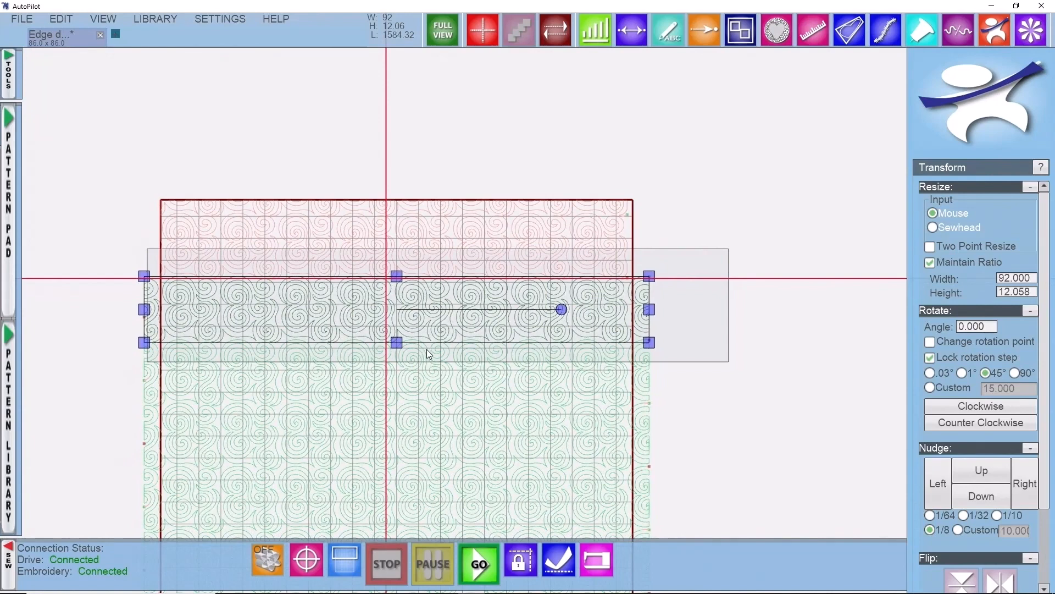
mouse_move(481, 339)
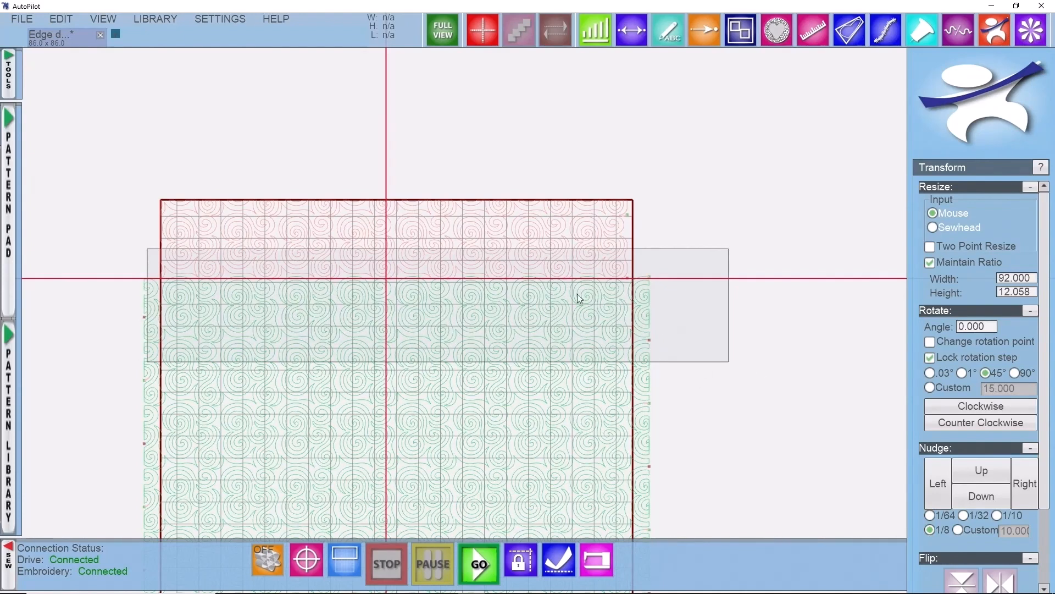
mouse_move(462, 317)
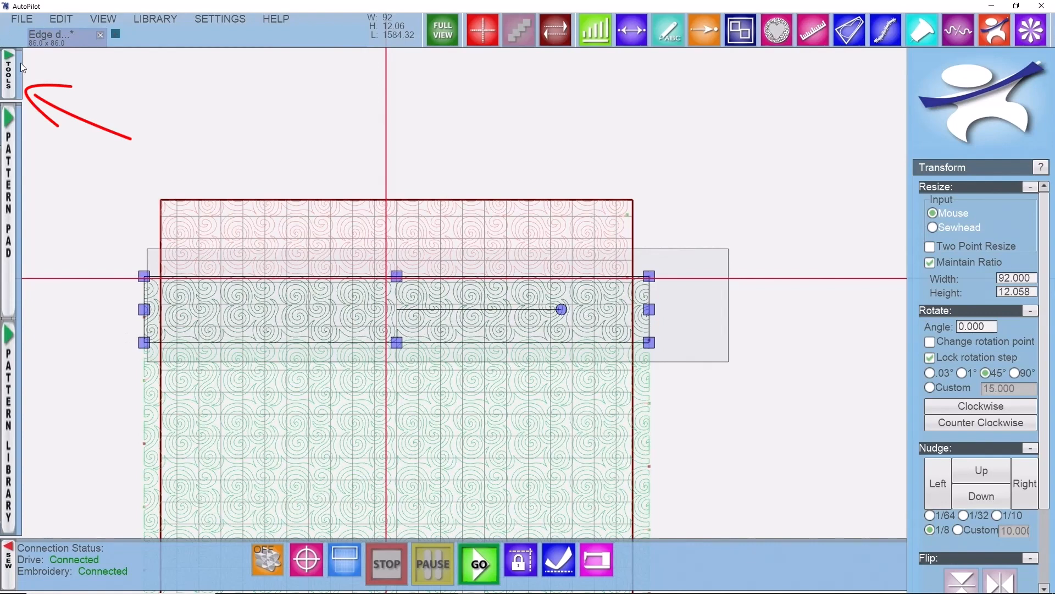
Open the Trim tool from the extra tools and set Trim Settings to Vertical.
left_click(9, 67)
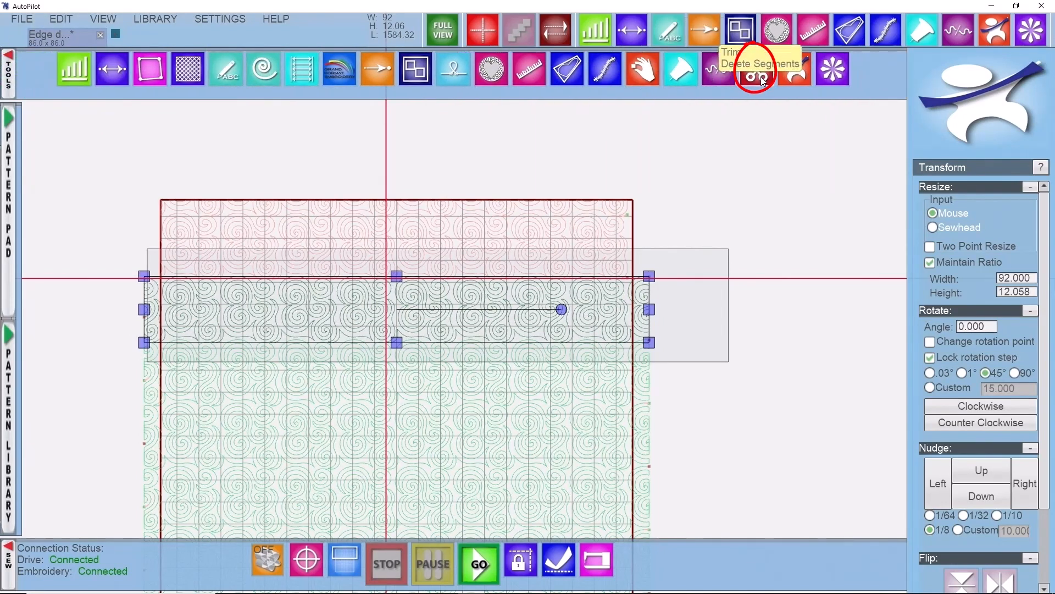
left_click(756, 69)
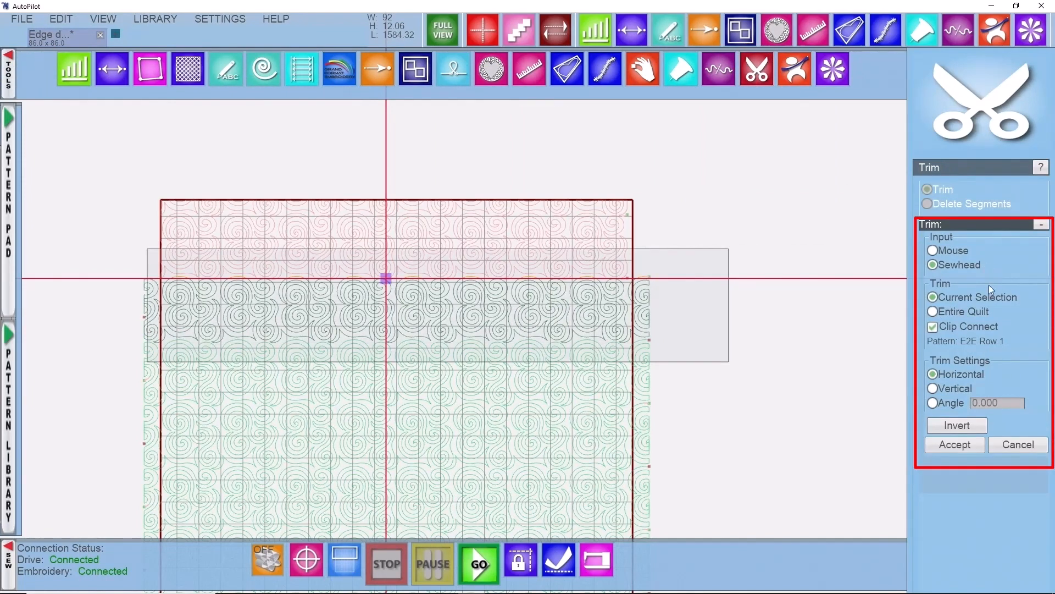
mouse_move(494, 313)
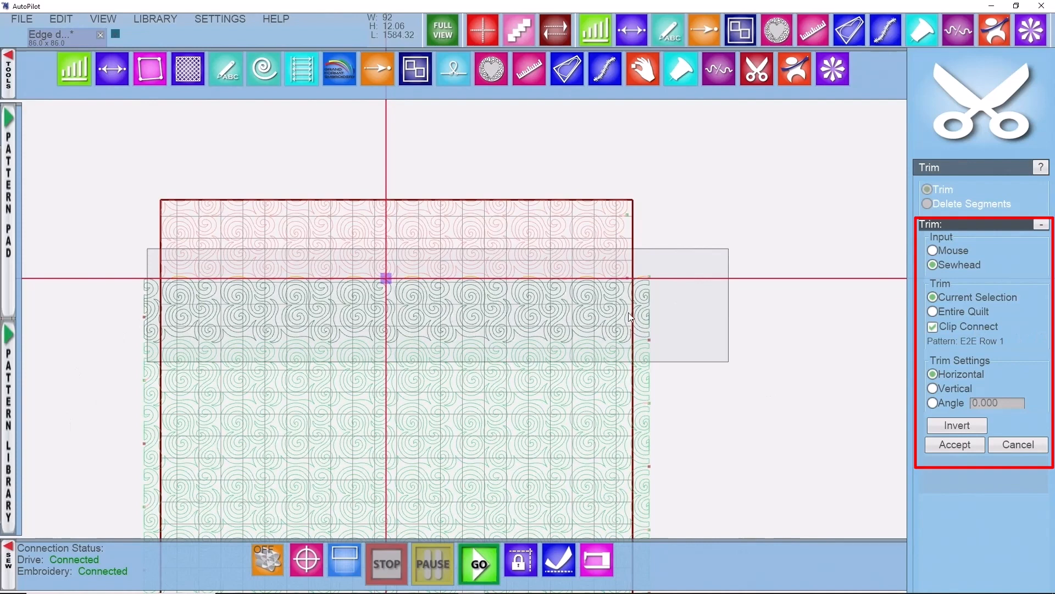
mouse_move(172, 313)
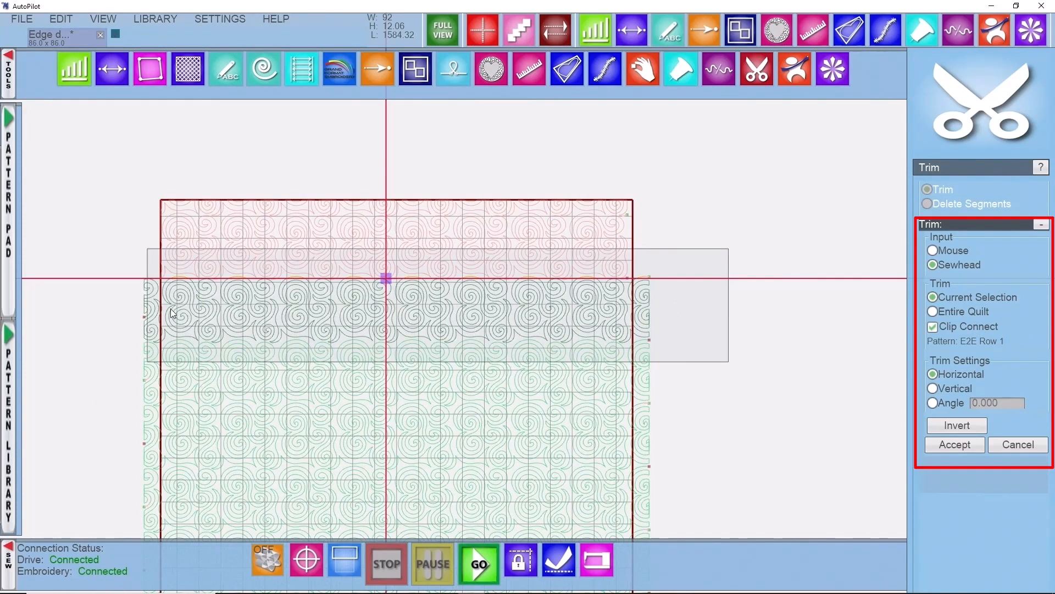
mouse_move(954, 389)
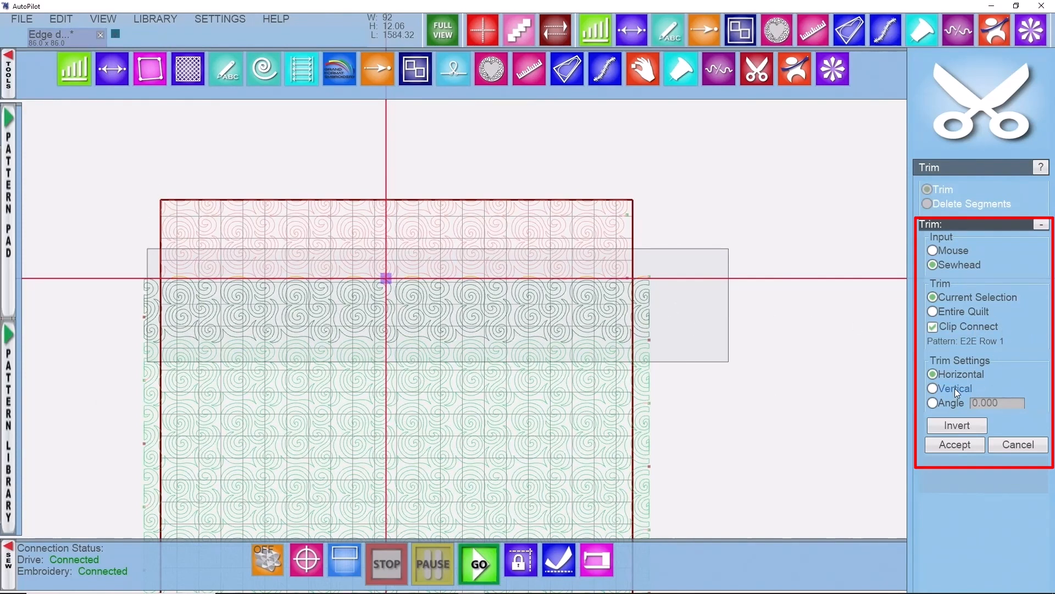
left_click(932, 388)
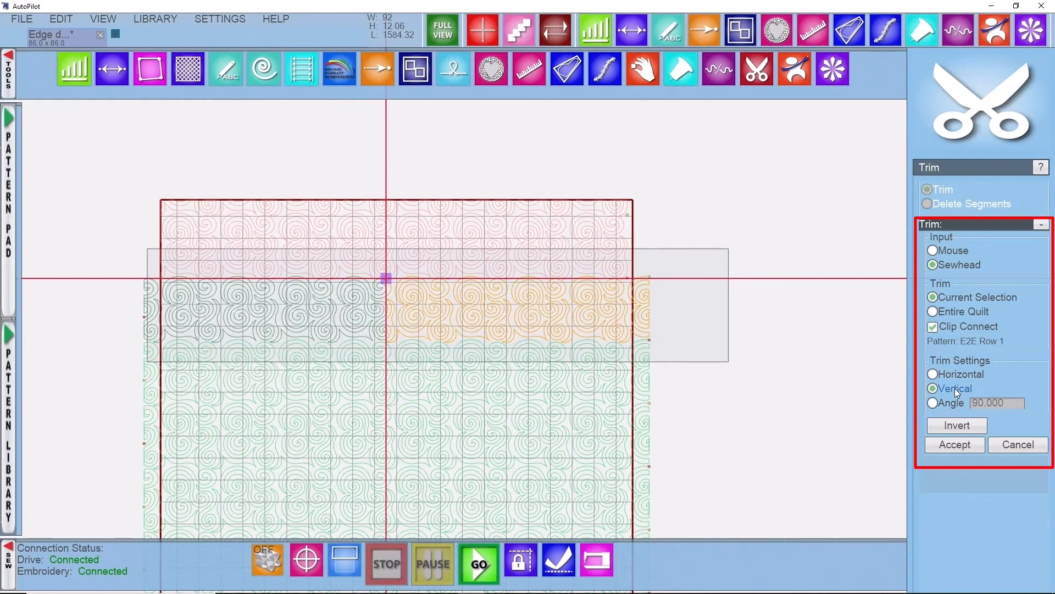
mouse_move(908, 389)
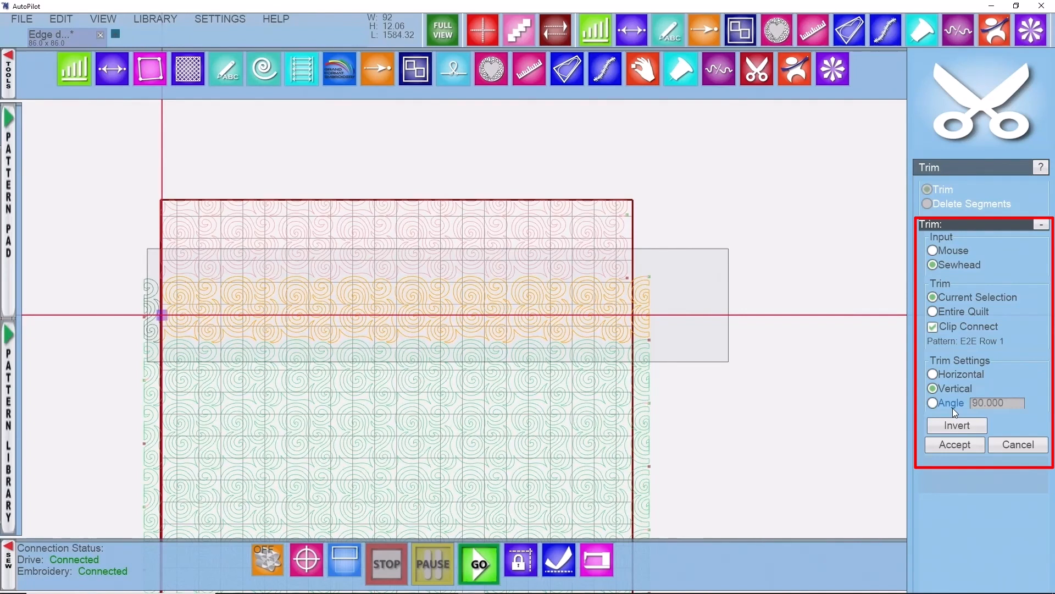
Trim the swirl row beyond the left edge with Invert, then beyond the right edge.
left_click(956, 425)
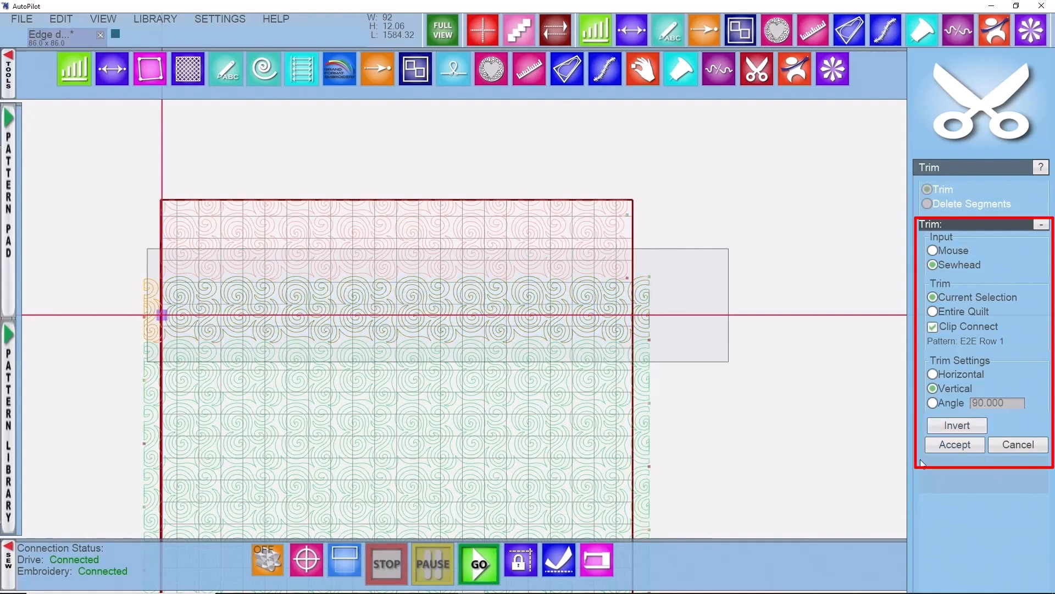
left_click(955, 444)
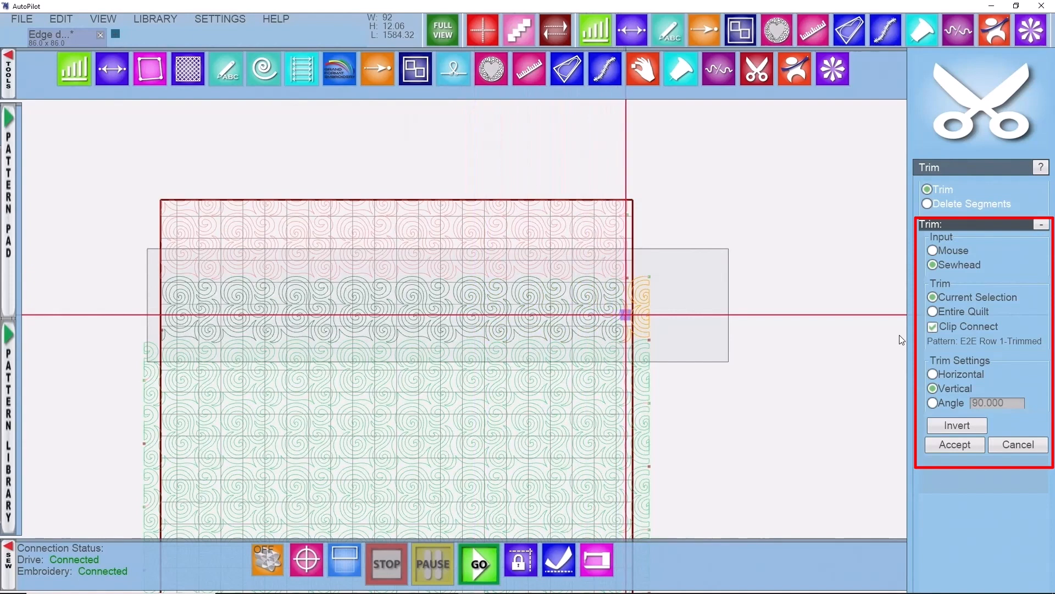
left_click(954, 444)
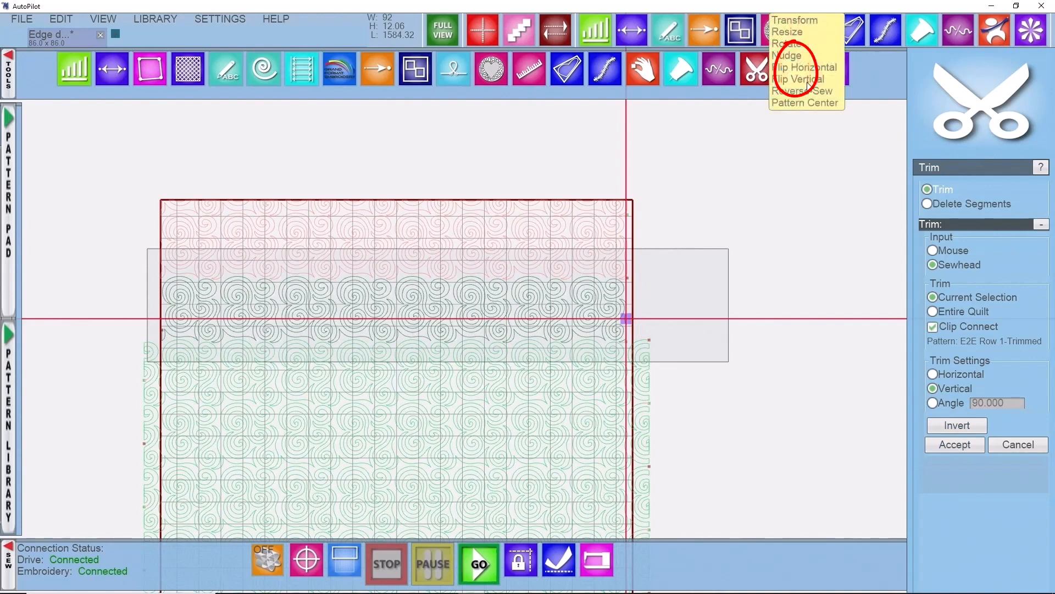
Return to Transform, save the project, dequeue out-of-area patterns and start sewing the trimmed row.
left_click(794, 19)
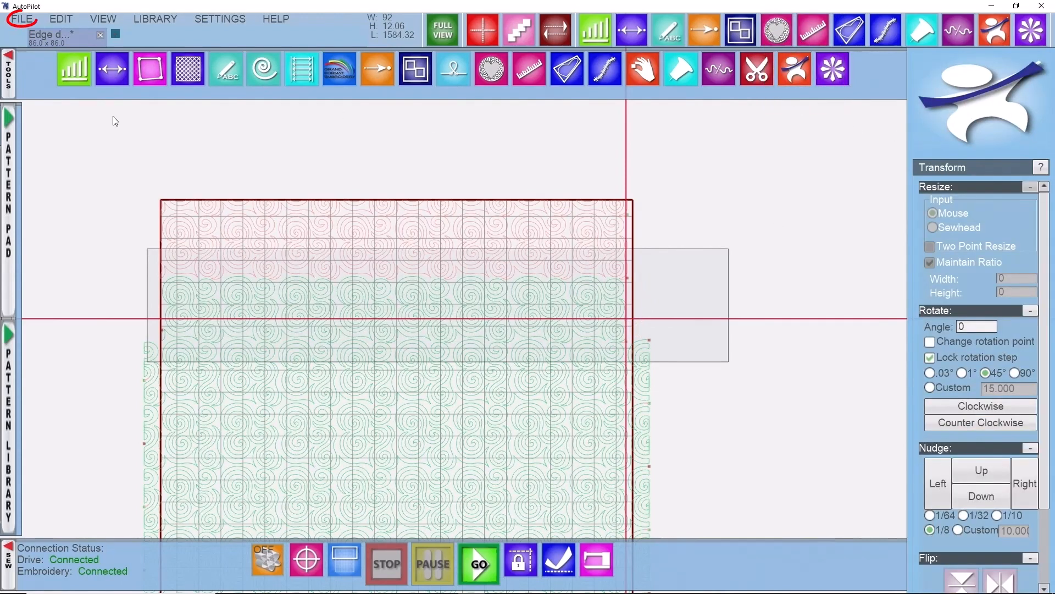
left_click(21, 18)
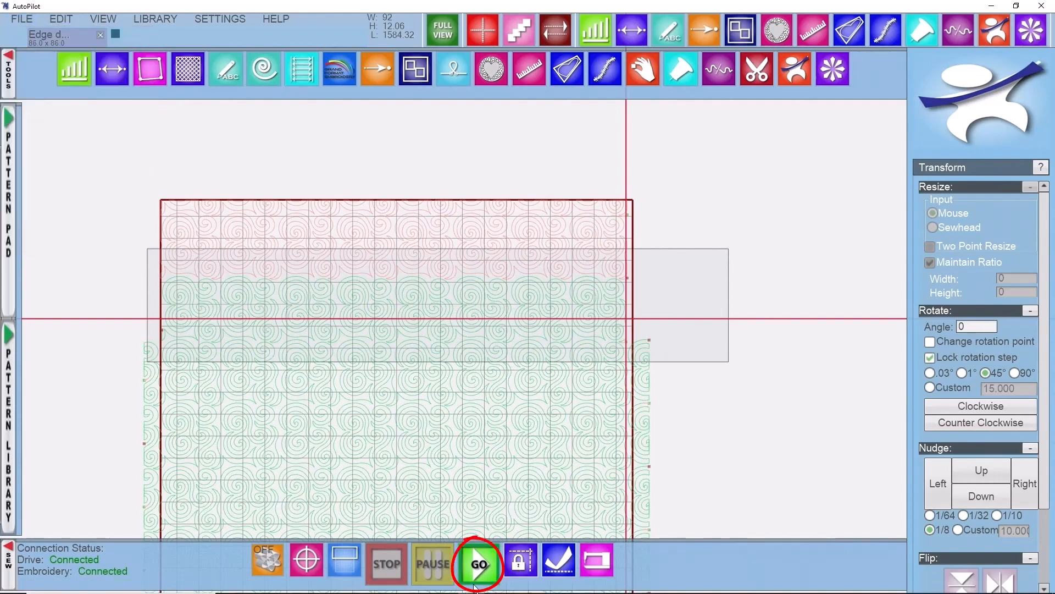
left_click(478, 563)
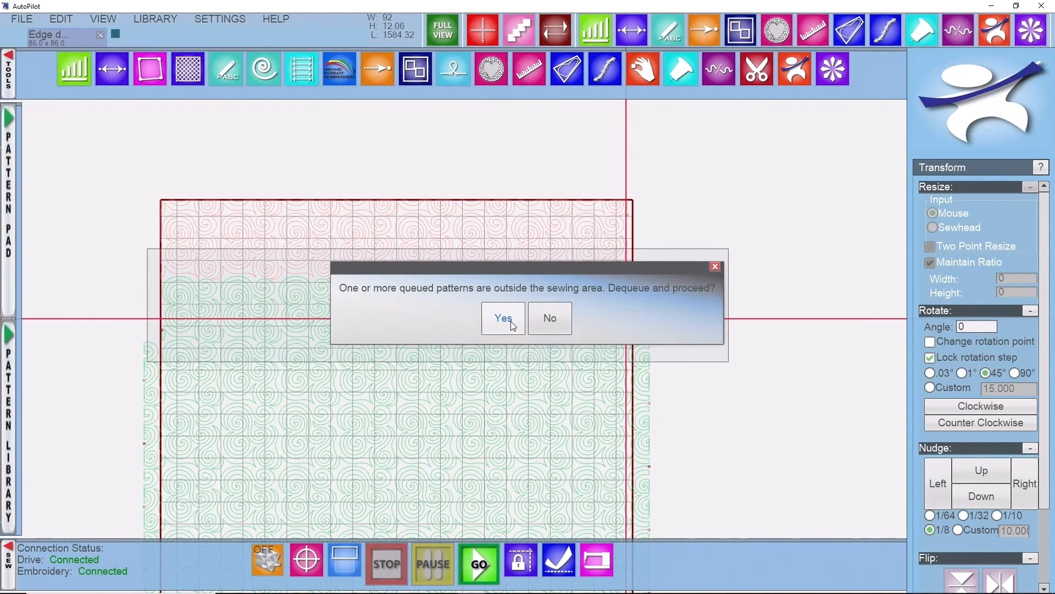
left_click(502, 317)
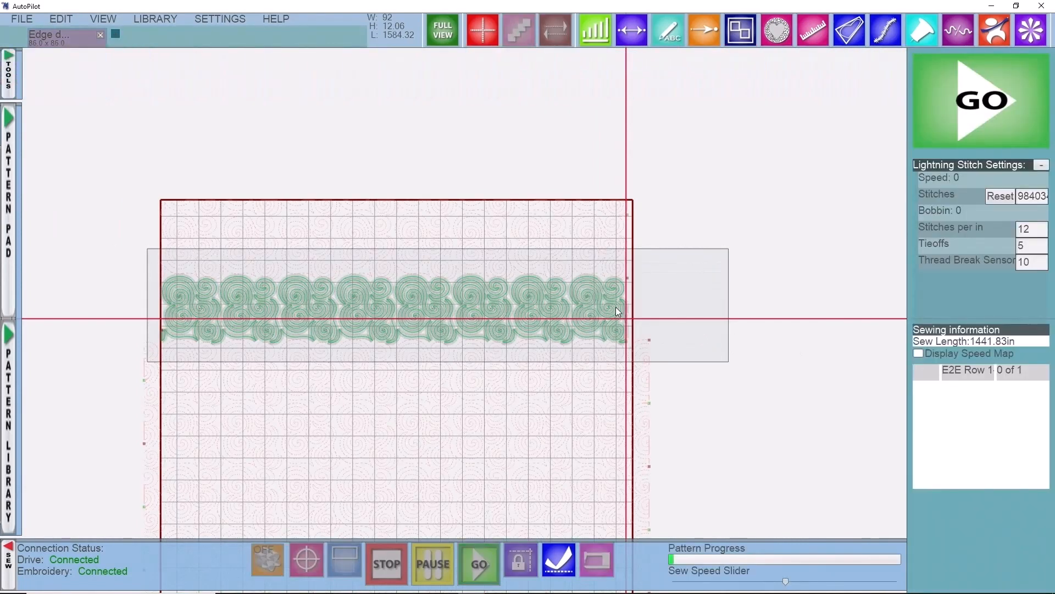
left_click(479, 562)
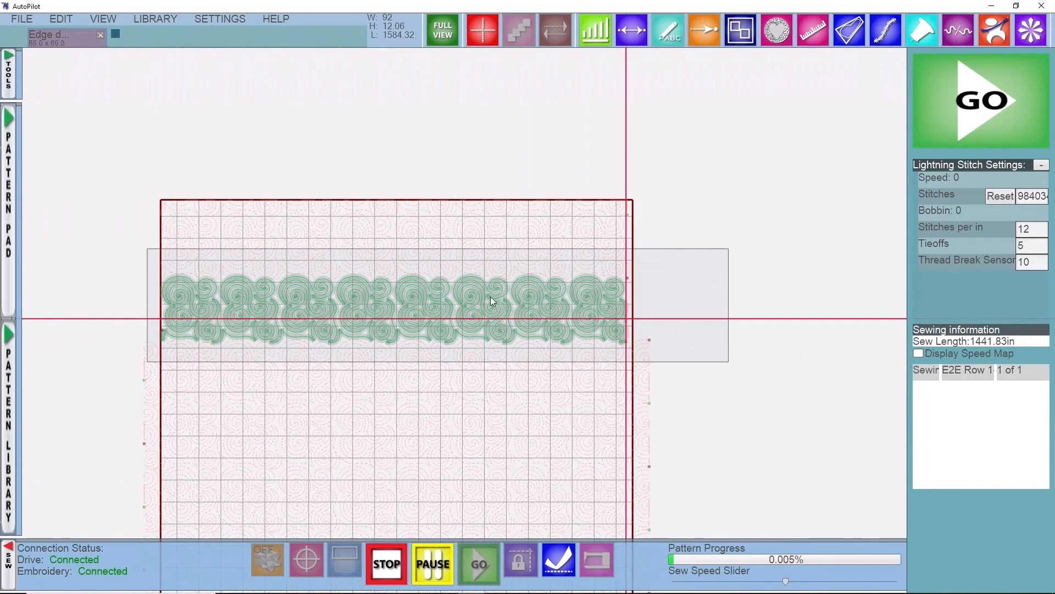